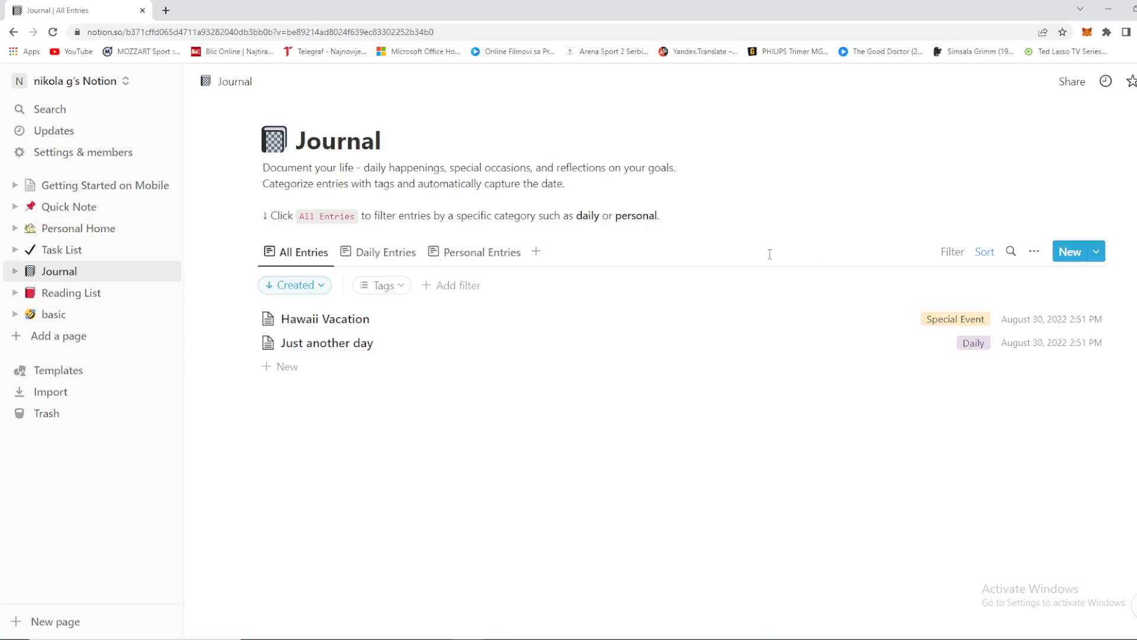
pyautogui.moveTo(717, 264)
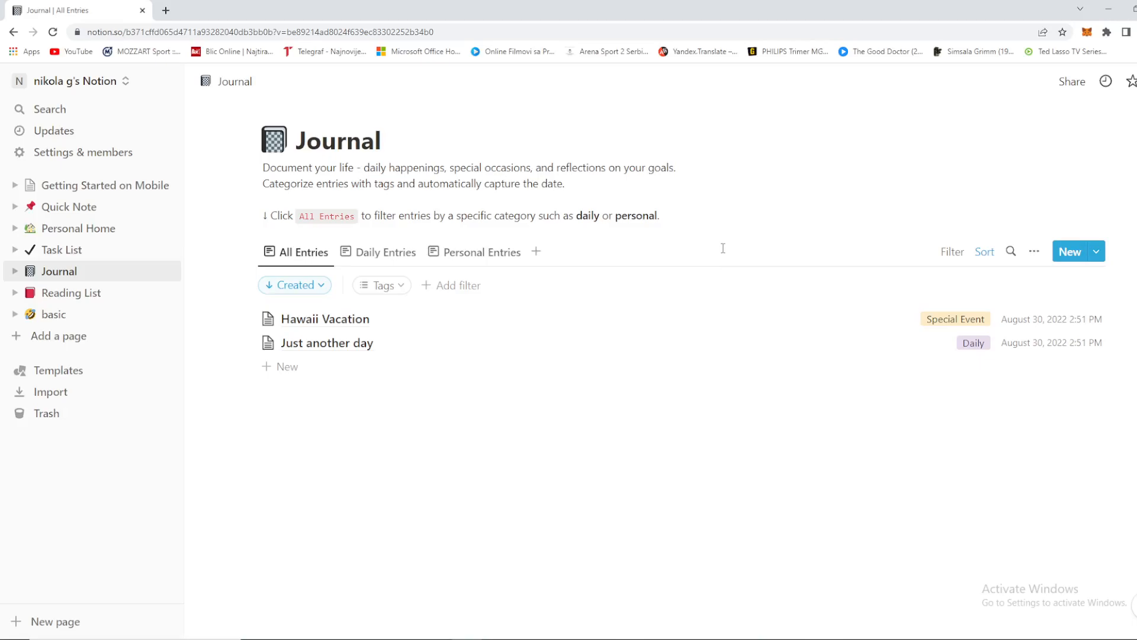
pyautogui.moveTo(82, 211)
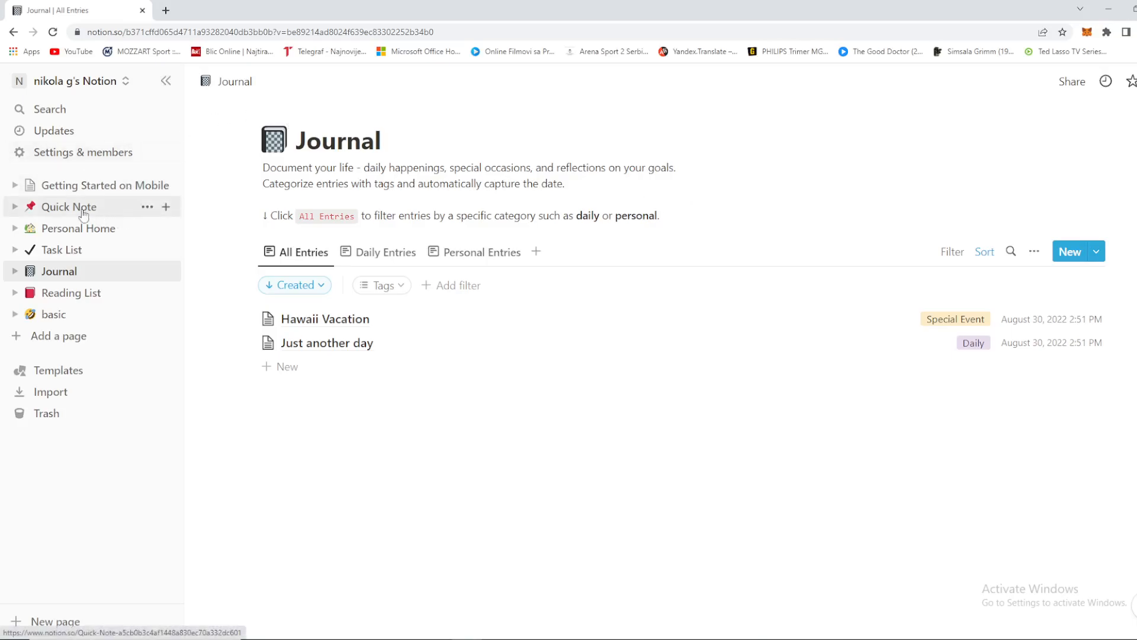
# Navigate from Personal Home through Task List to the basic page's table of rows one to seven
pyautogui.click(78, 227)
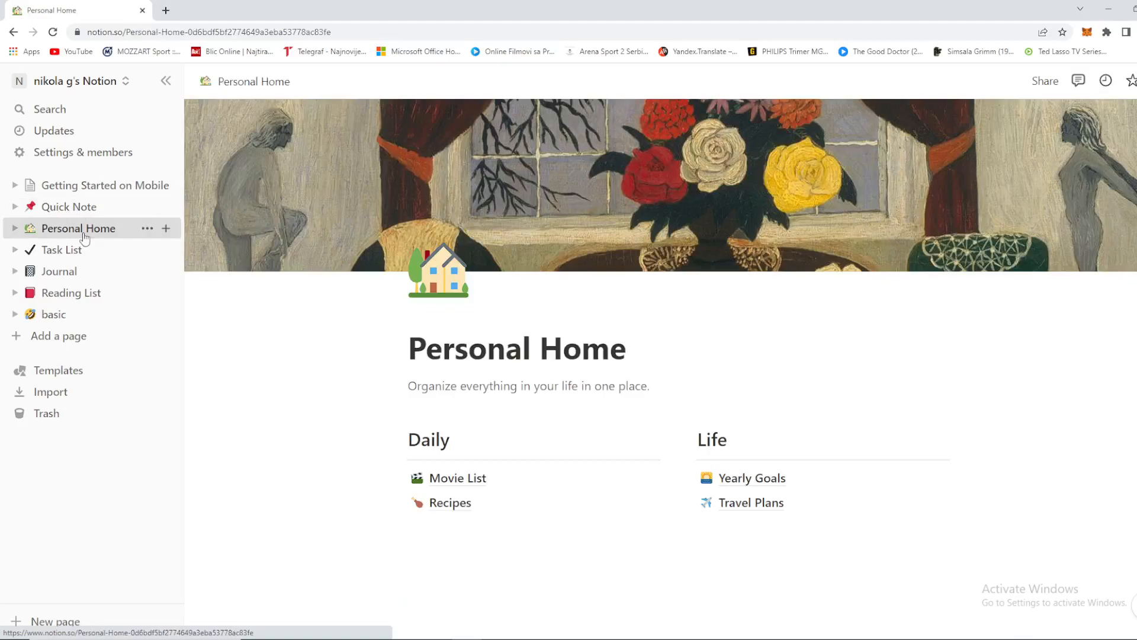
pyautogui.moveTo(69, 206)
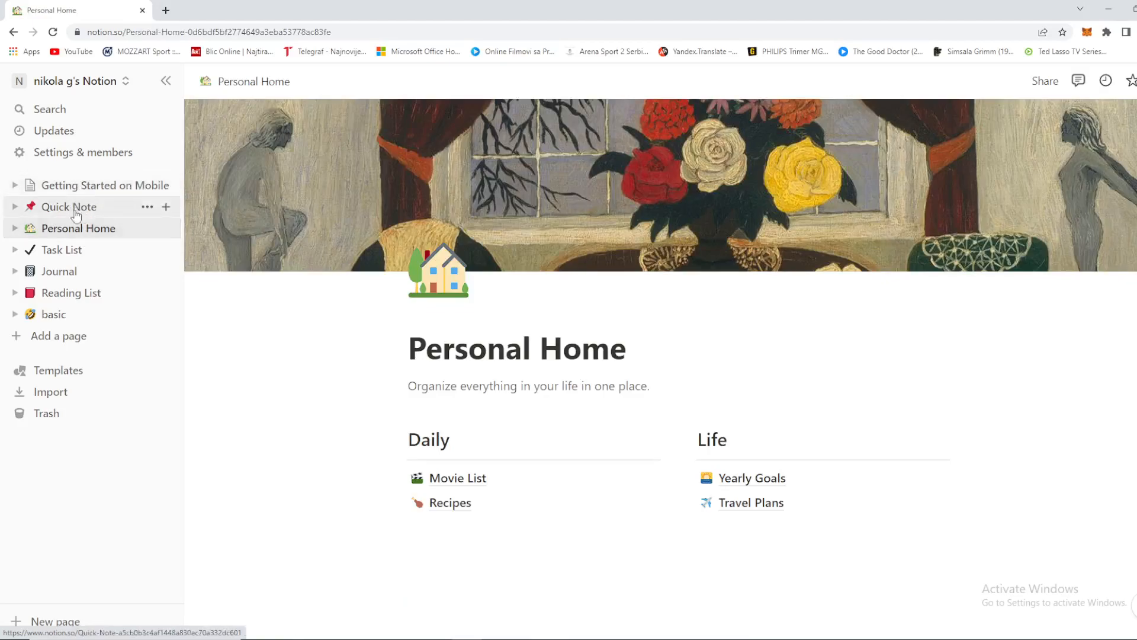
pyautogui.click(60, 250)
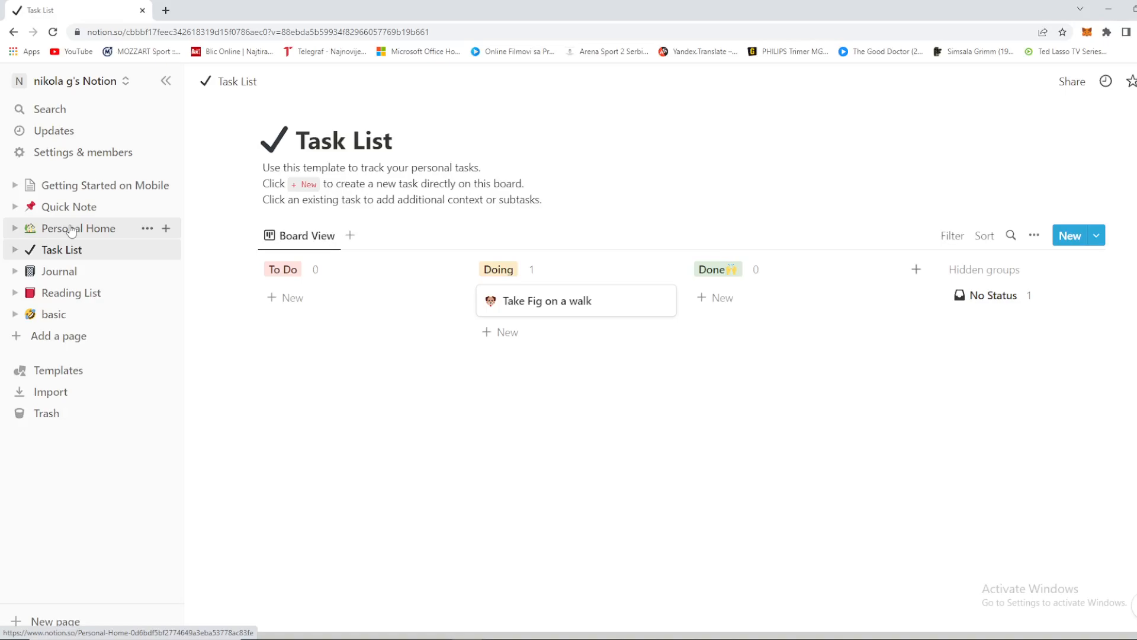
pyautogui.moveTo(66, 321)
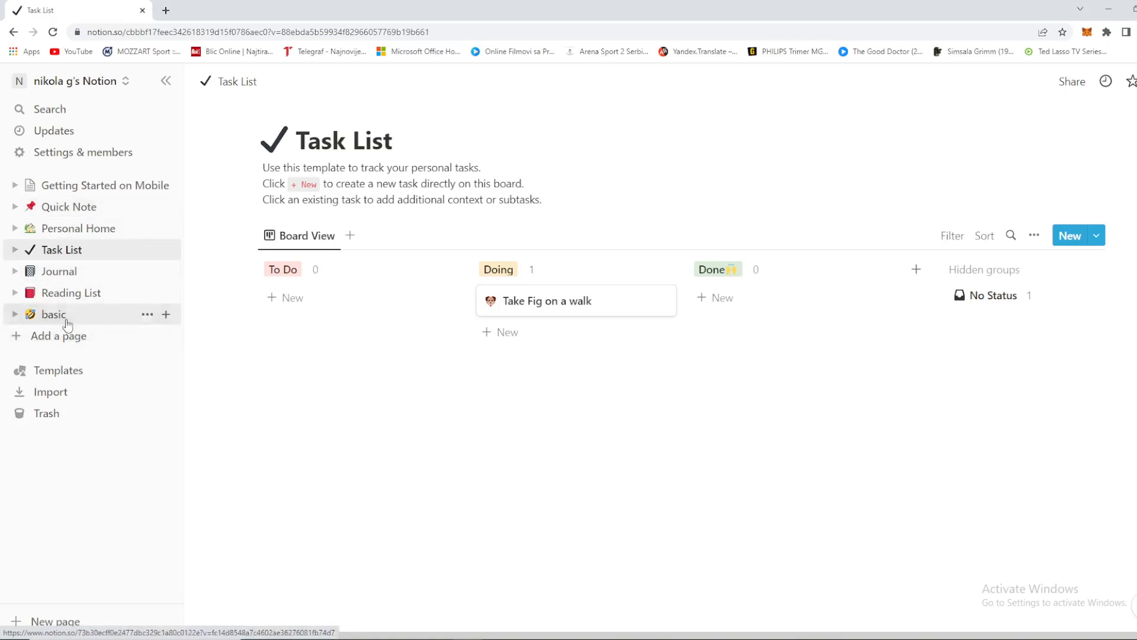
pyautogui.click(53, 313)
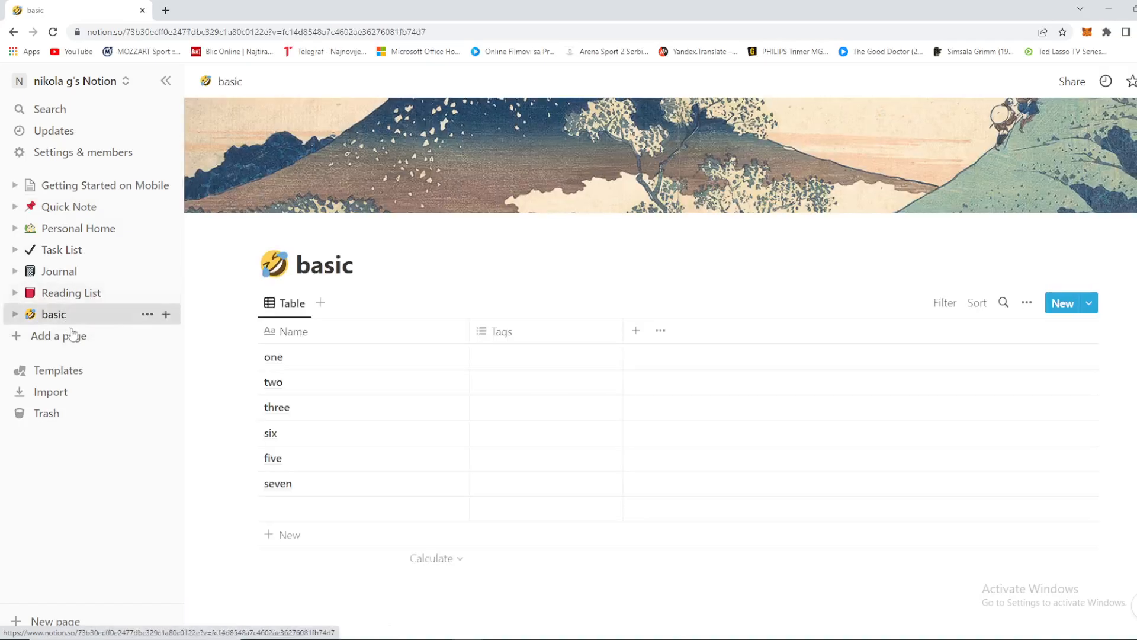
pyautogui.moveTo(70, 336)
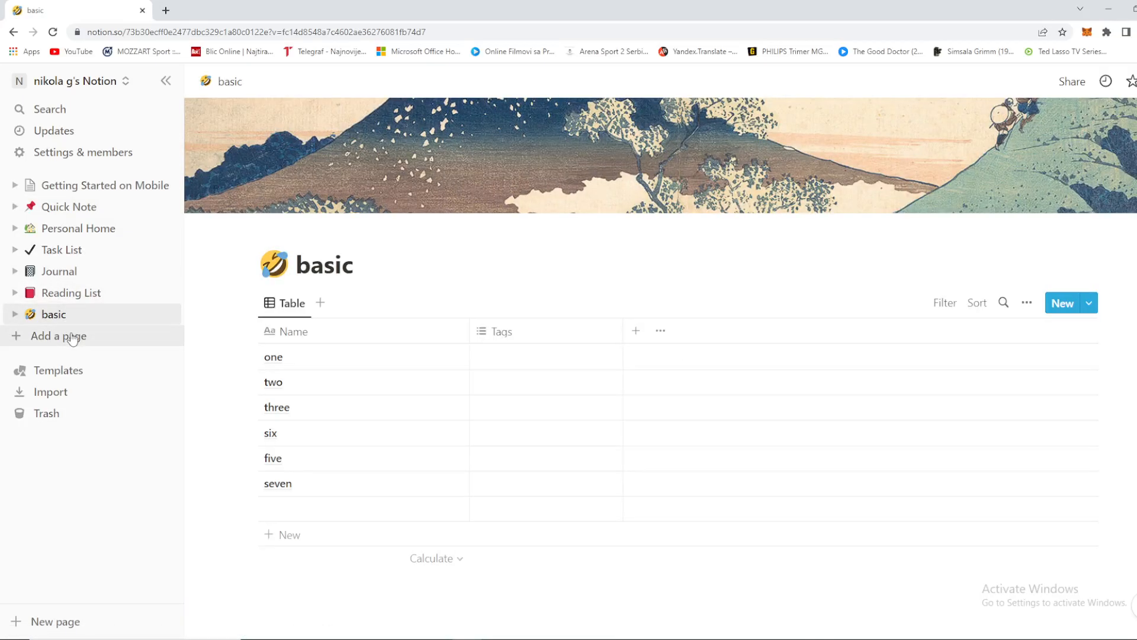
# Add a blank page and make it a Table with a fresh New database (Name and Tags columns)
pyautogui.click(58, 335)
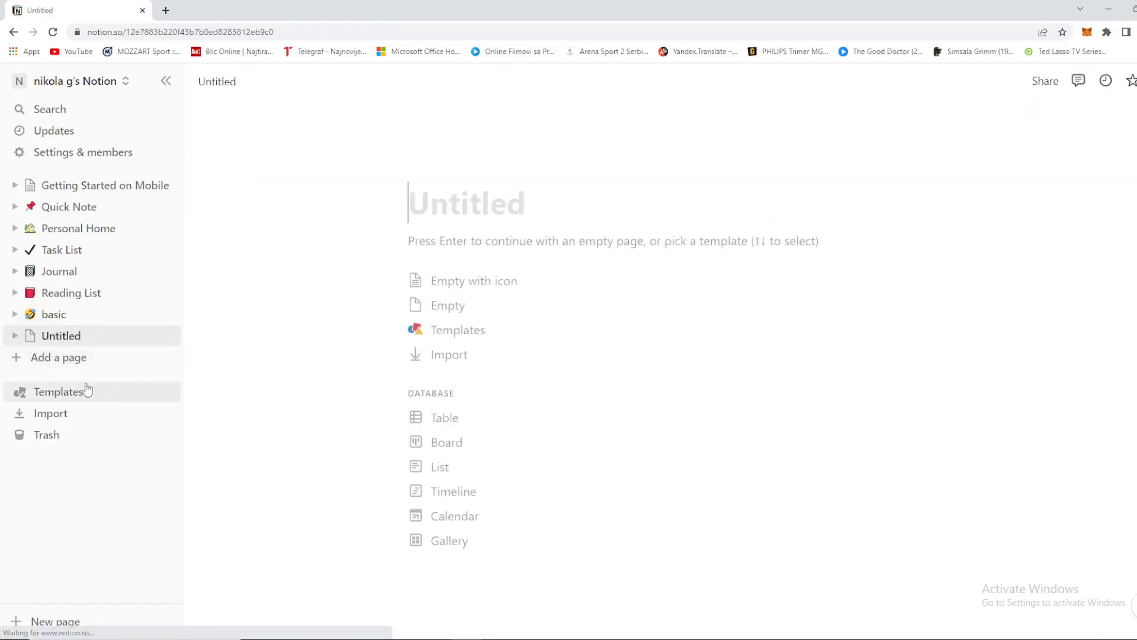
pyautogui.moveTo(469, 424)
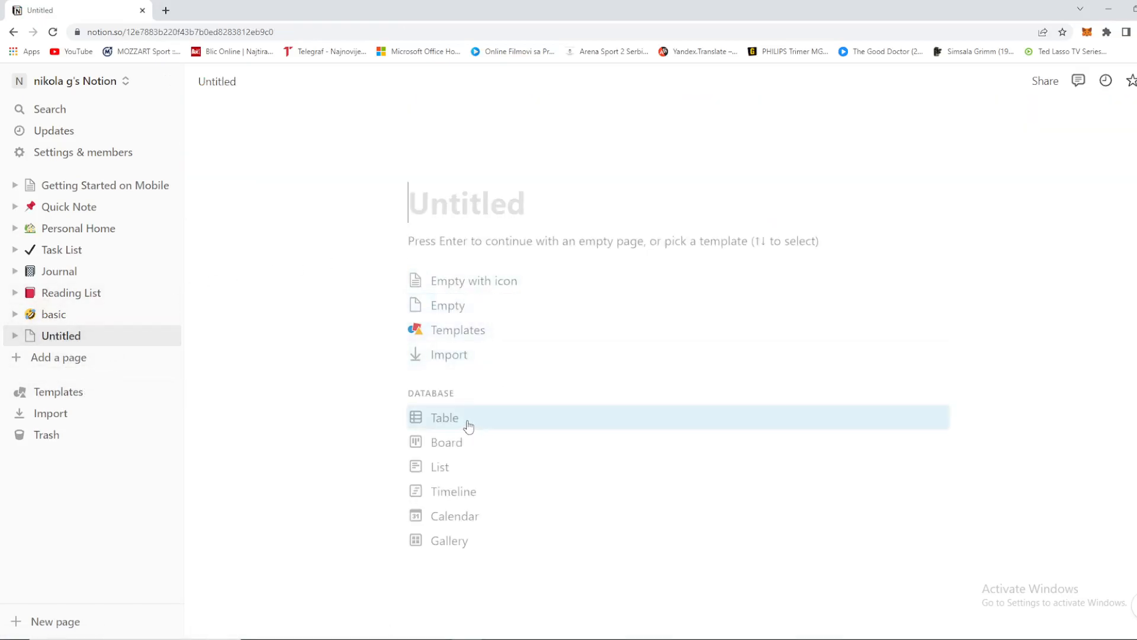
pyautogui.click(444, 417)
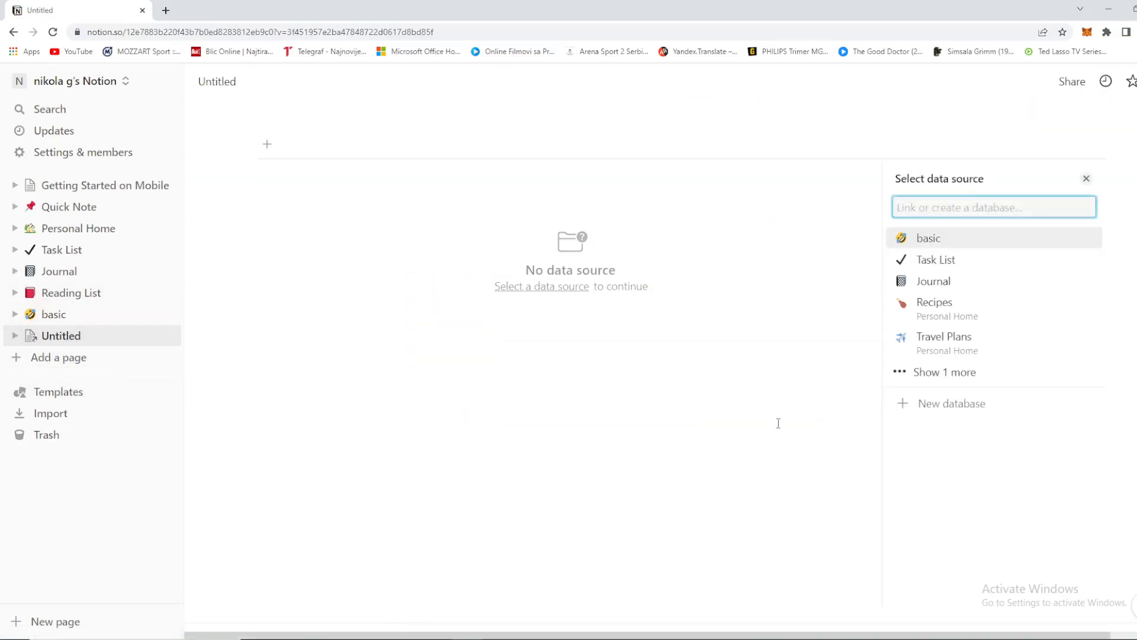
pyautogui.moveTo(955, 411)
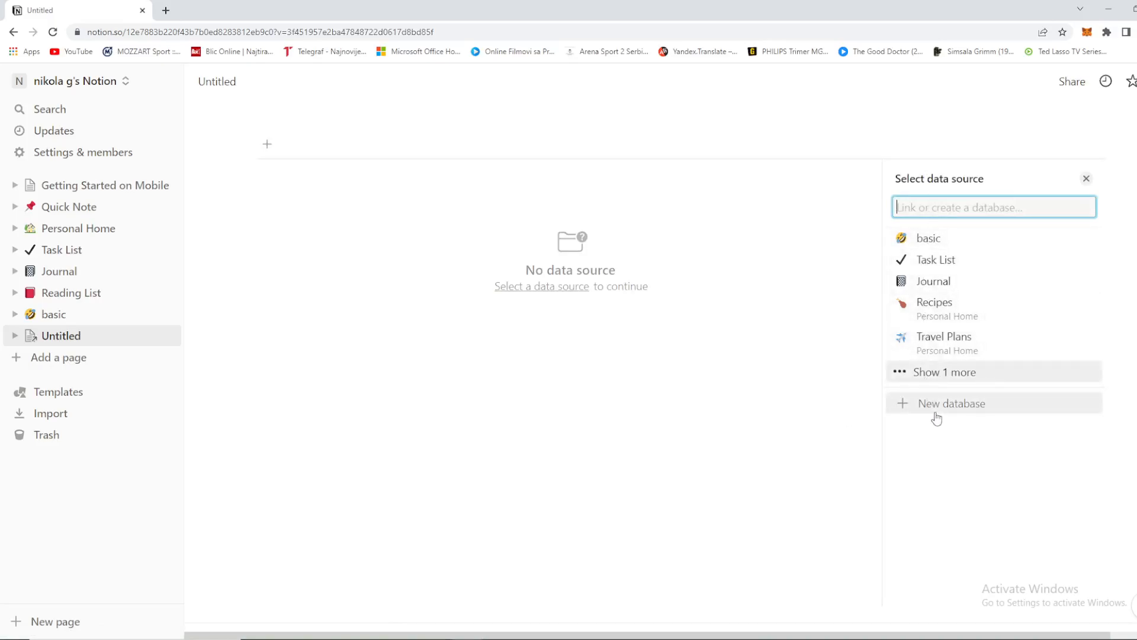
pyautogui.click(951, 403)
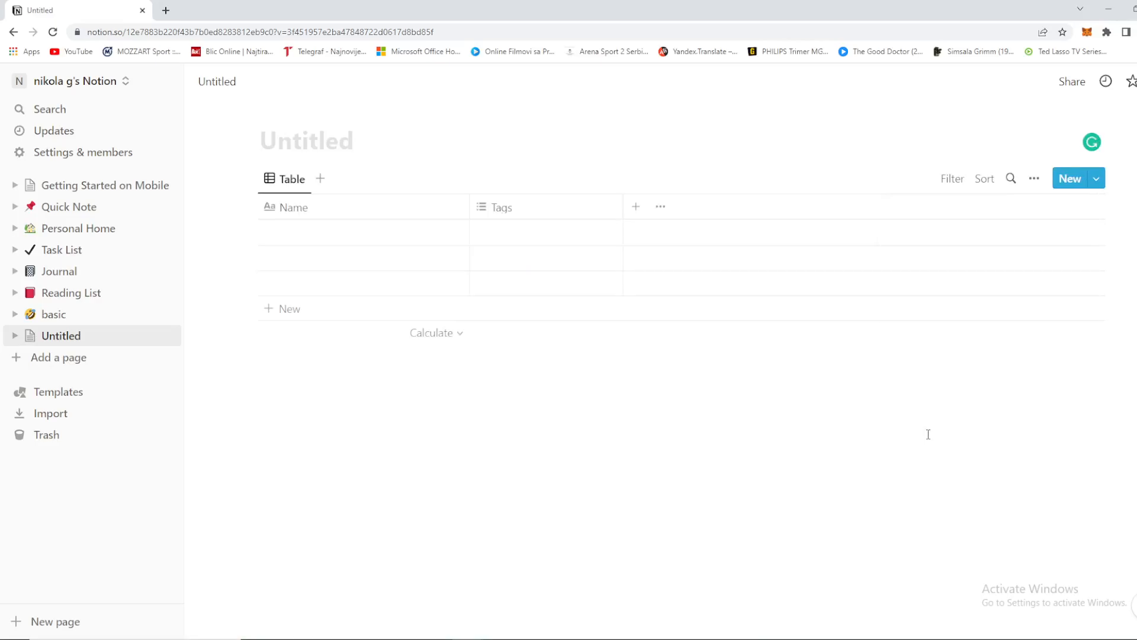
# Title the page BASIC VALUE and start naming the first row ASDF
pyautogui.write('B')
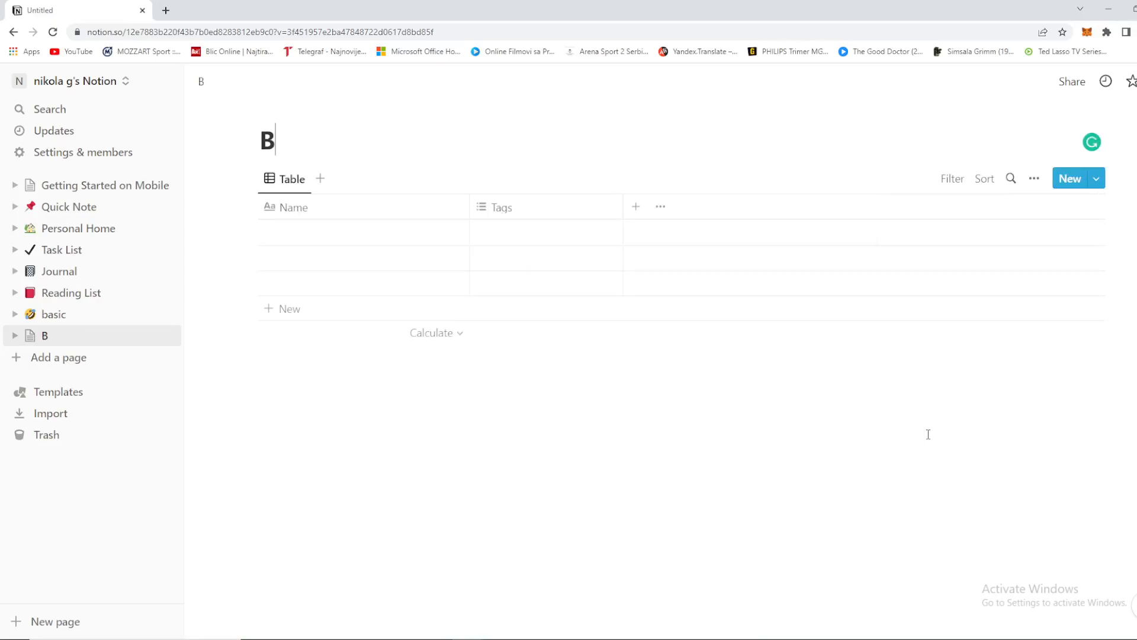
pyautogui.write('ASIC VALUE')
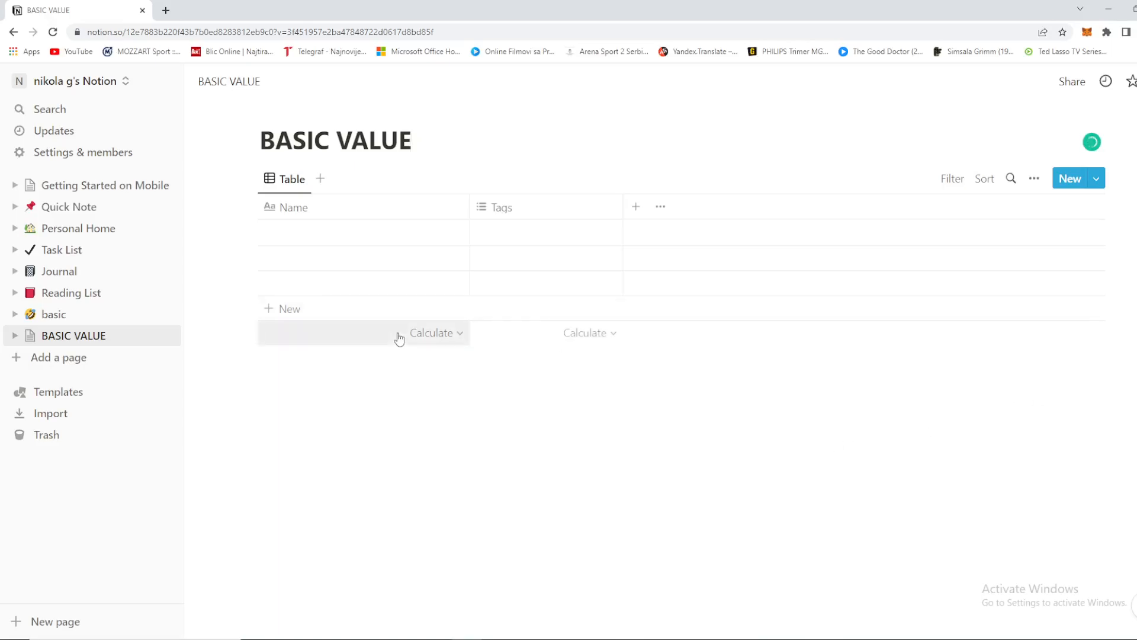
pyautogui.write('ASDF')
pyautogui.write('SADF')
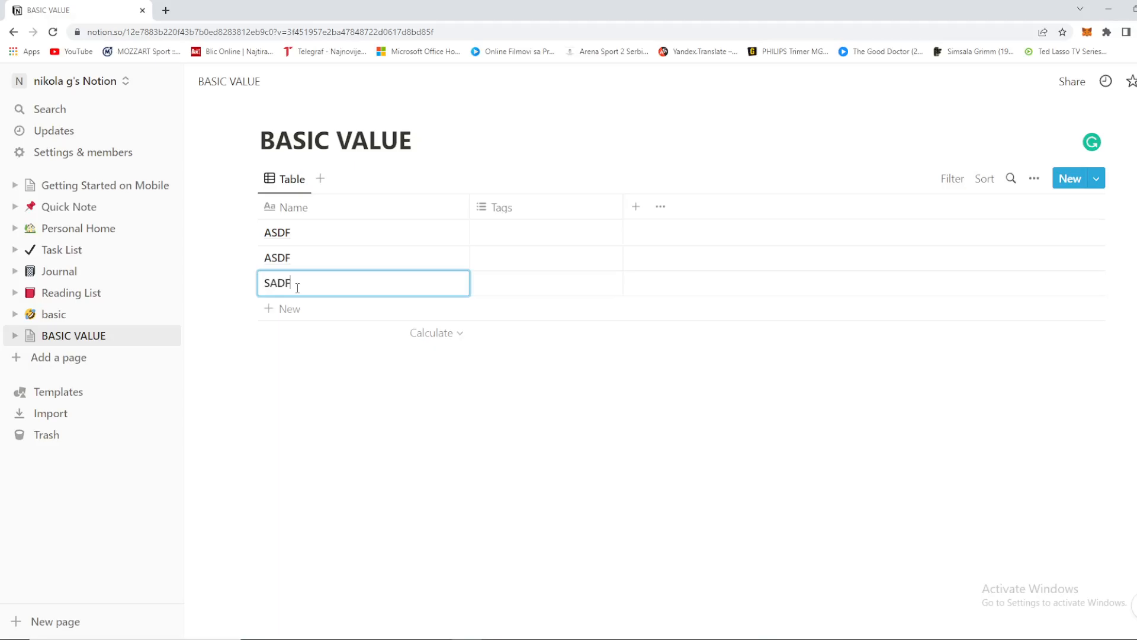
pyautogui.moveTo(302, 240)
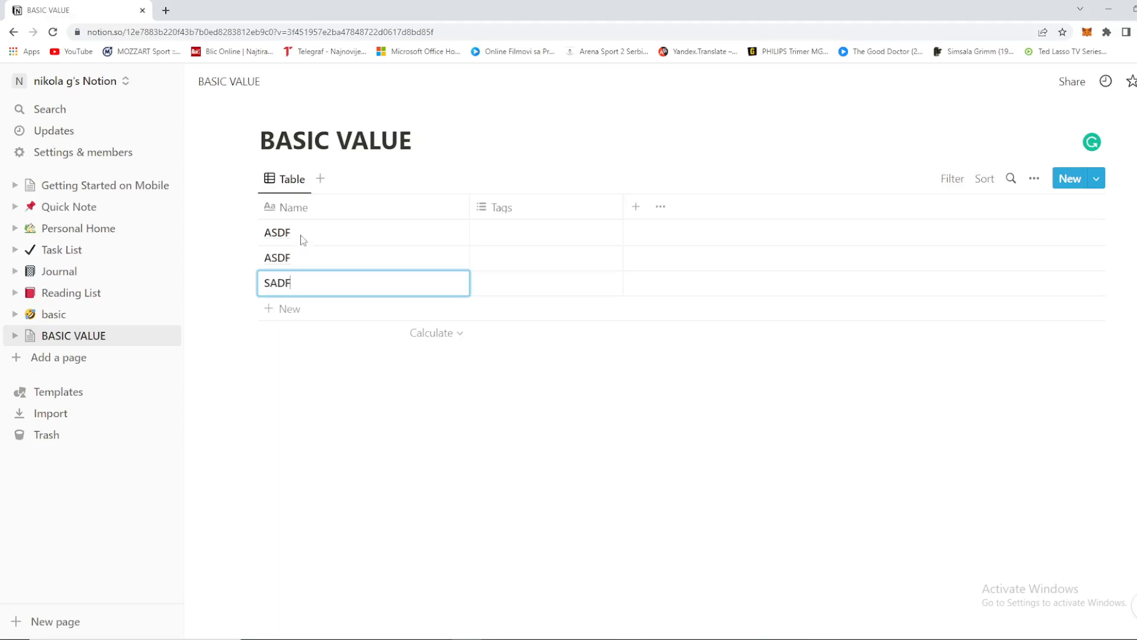
pyautogui.moveTo(302, 207)
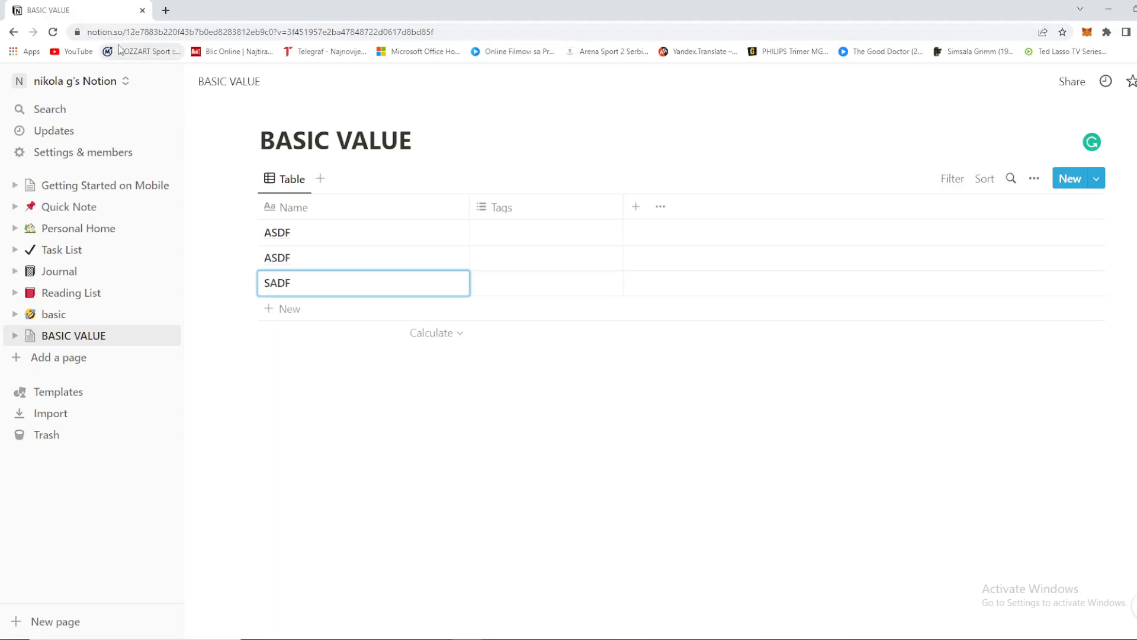
pyautogui.moveTo(147, 51)
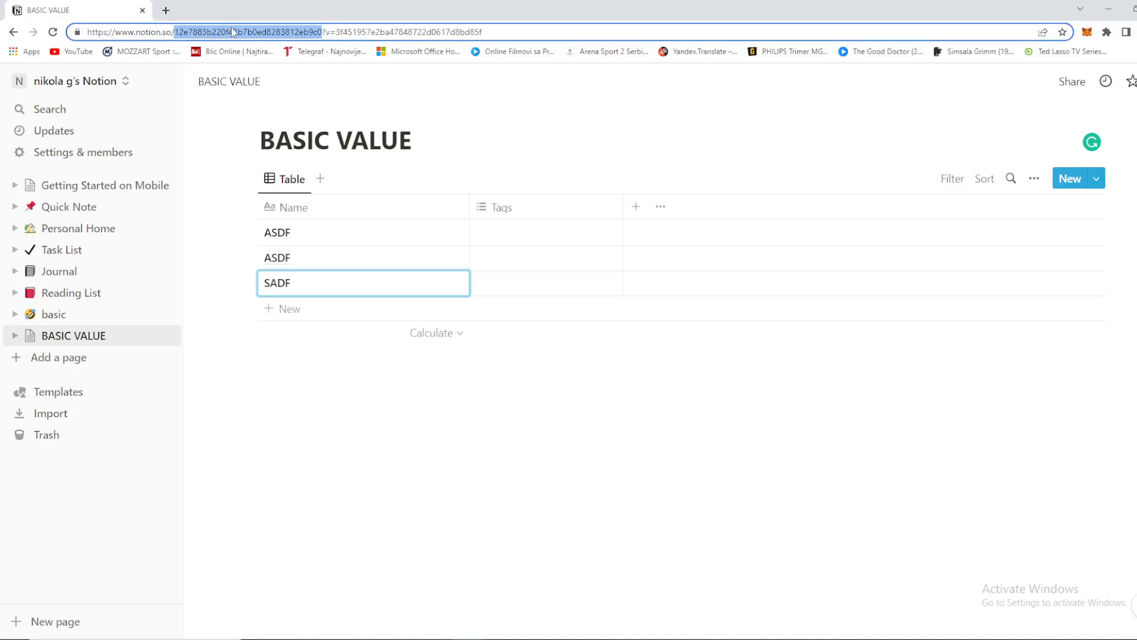
# Select the database ID between notion.so/ and ?v= in the address bar and copy it
pyautogui.rightClick(232, 32)
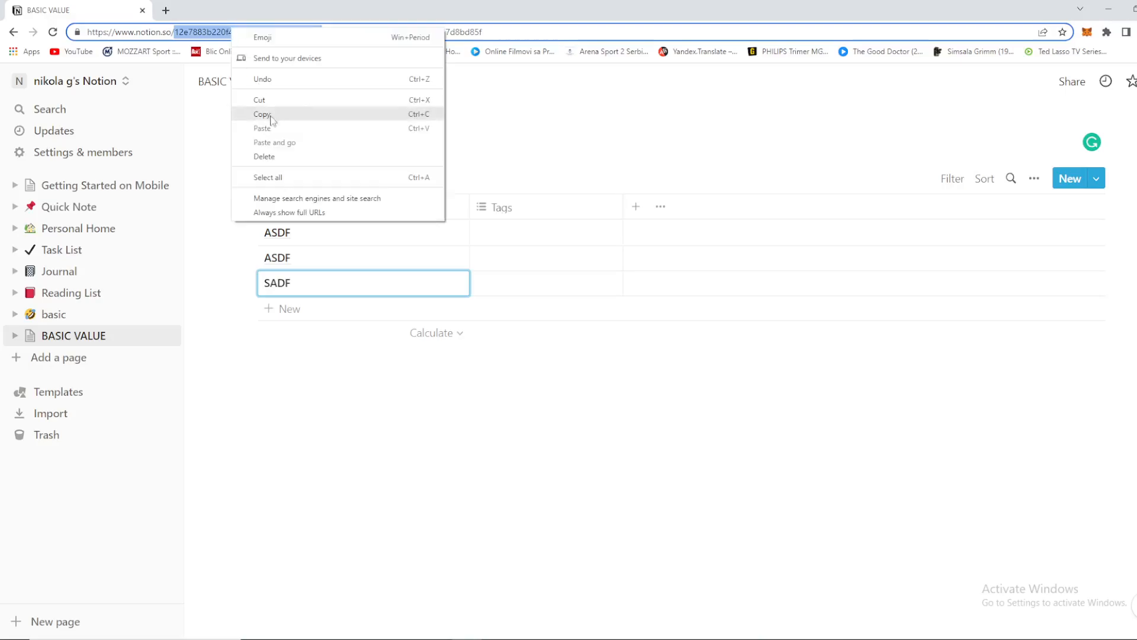